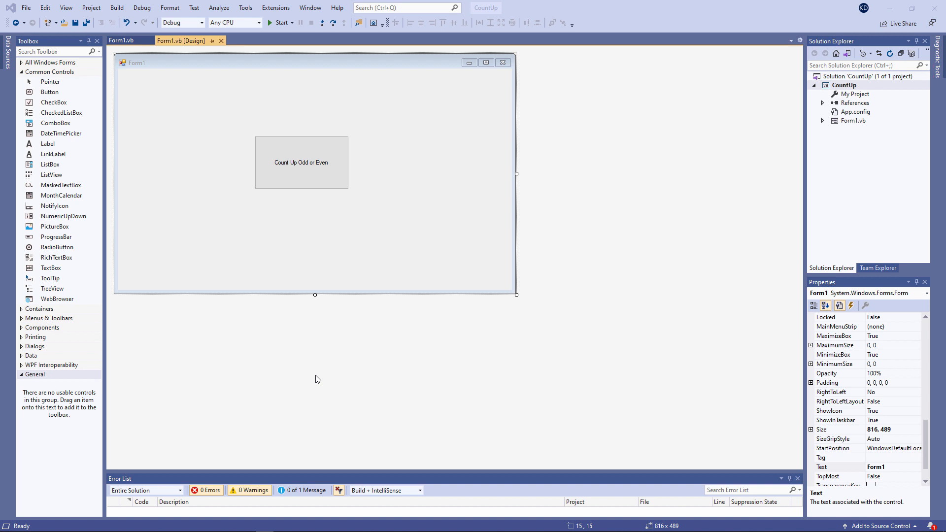
Step: Run CountUp, submit a number and 'even', and step through even numbers 2 to 10
{"action": "left_click", "coordinate": [277, 23]}
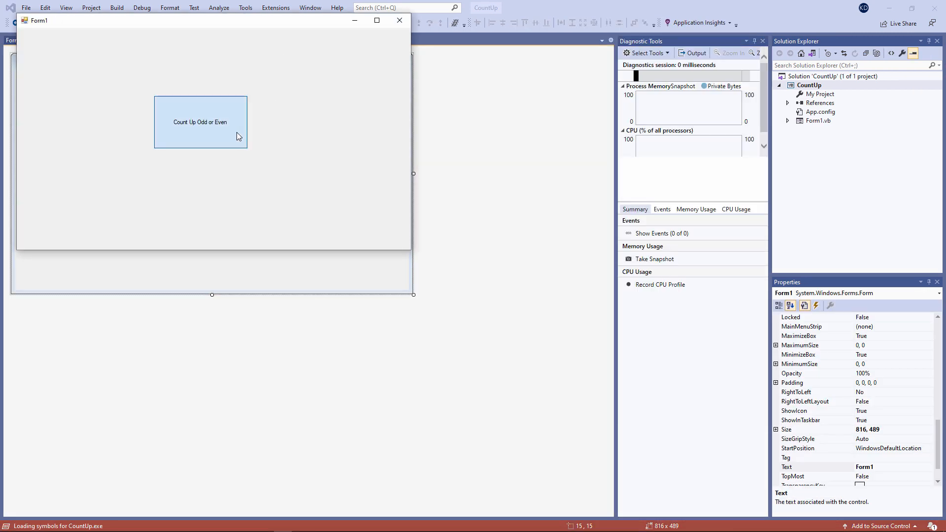
{"action": "left_click", "coordinate": [200, 122]}
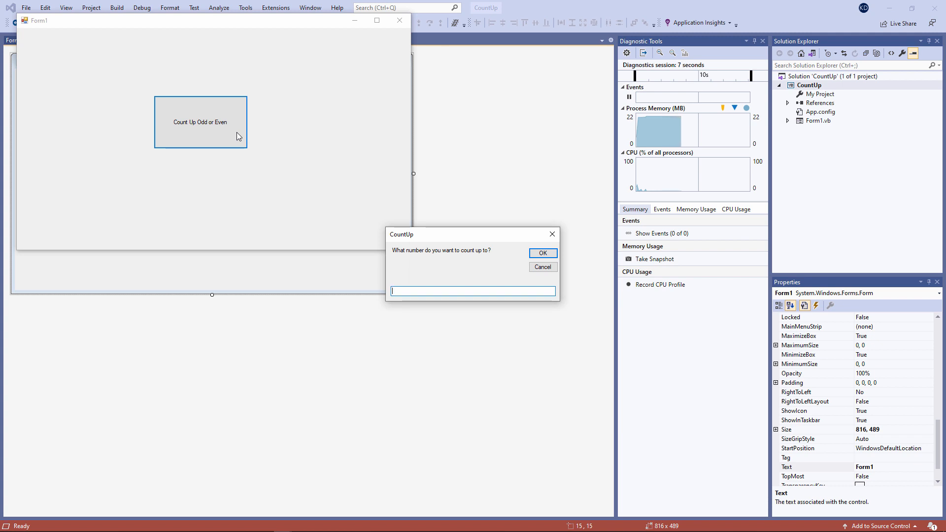
{"action": "left_click", "coordinate": [543, 253]}
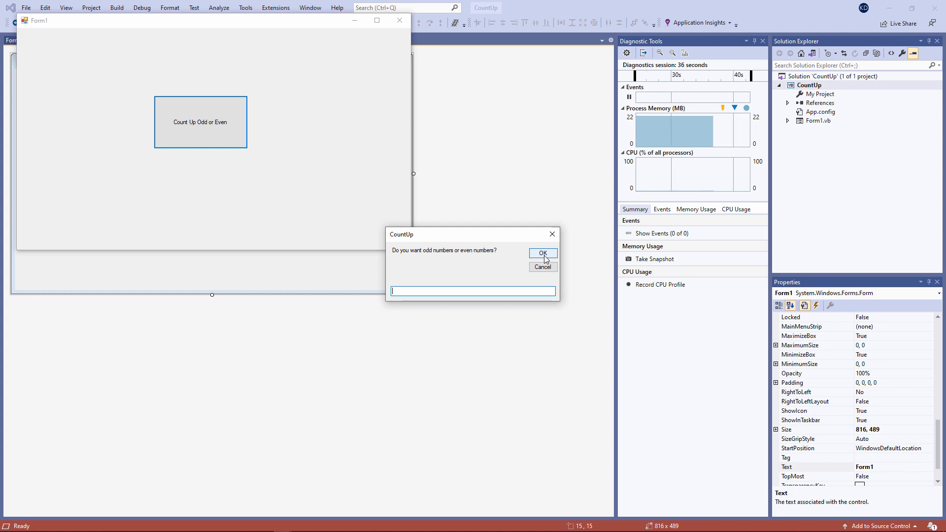
{"action": "left_click", "coordinate": [543, 254]}
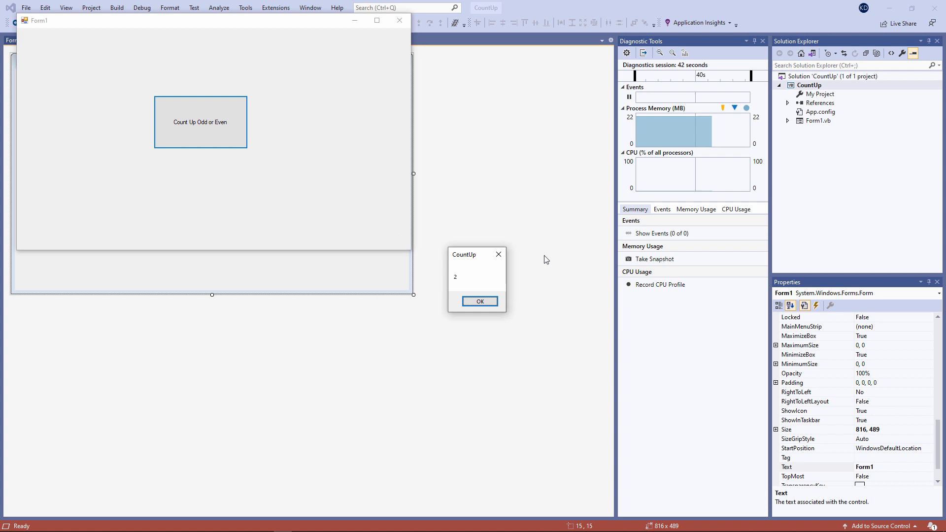
{"action": "left_click", "coordinate": [481, 301]}
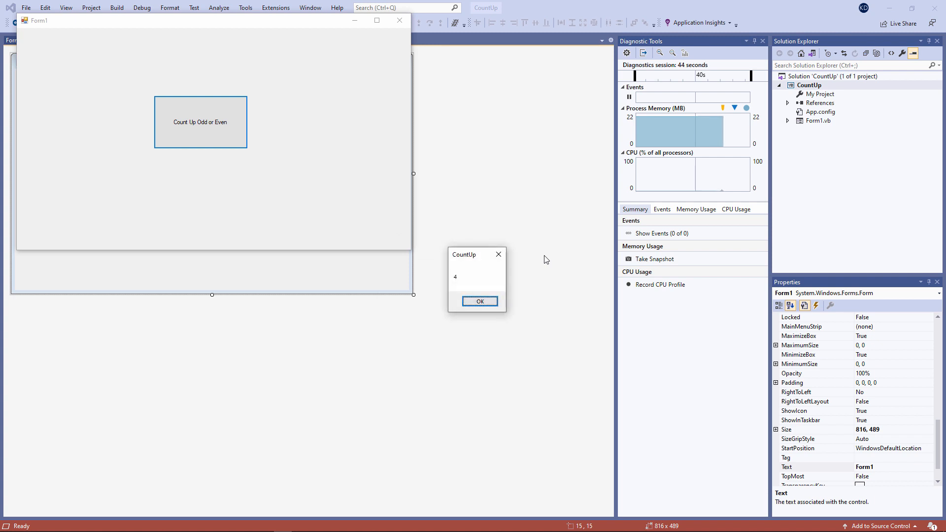
{"action": "left_click", "coordinate": [480, 301]}
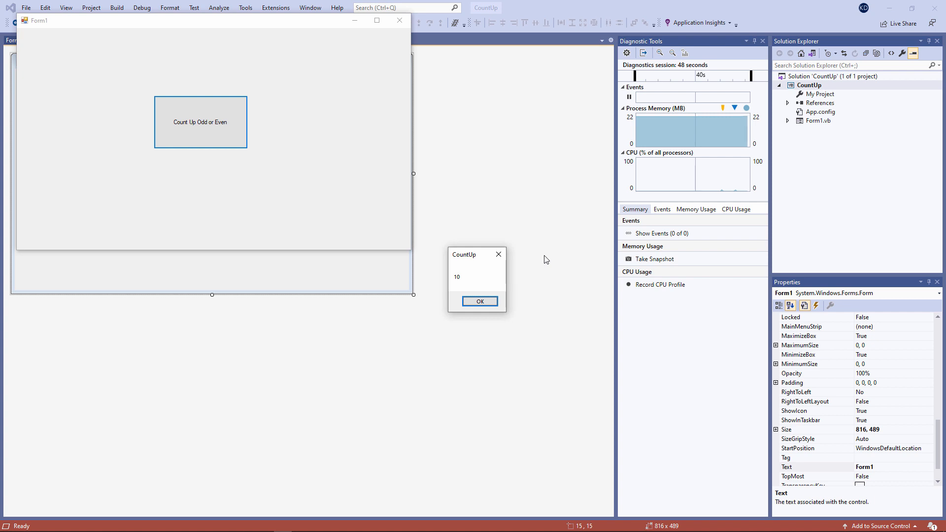
{"action": "left_click", "coordinate": [480, 301]}
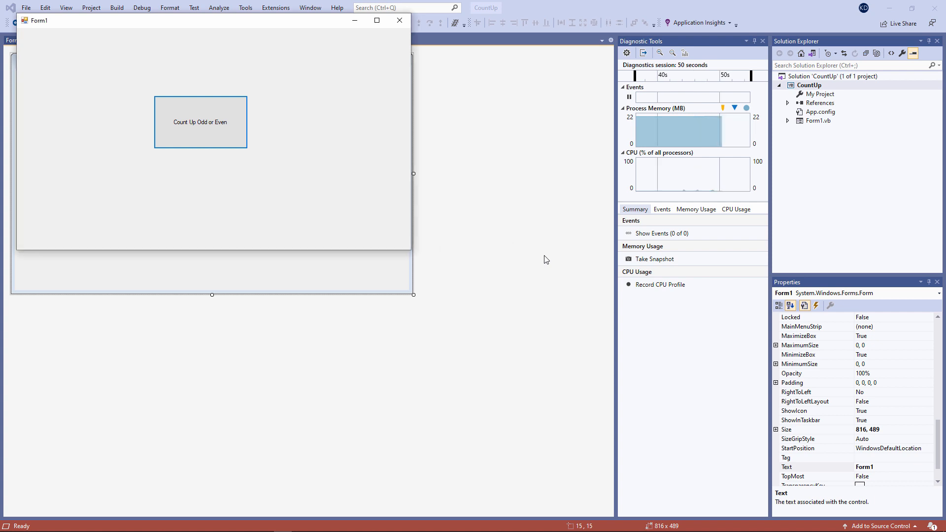
Step: Start a new count, accept both InputBox answers, and dismiss the final message showing 9
{"action": "left_click", "coordinate": [200, 122]}
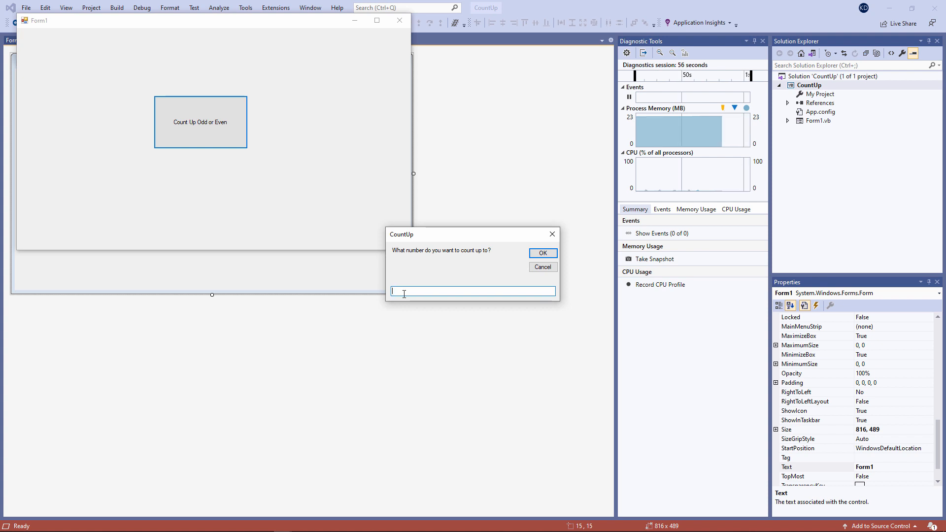
{"action": "left_click", "coordinate": [543, 253]}
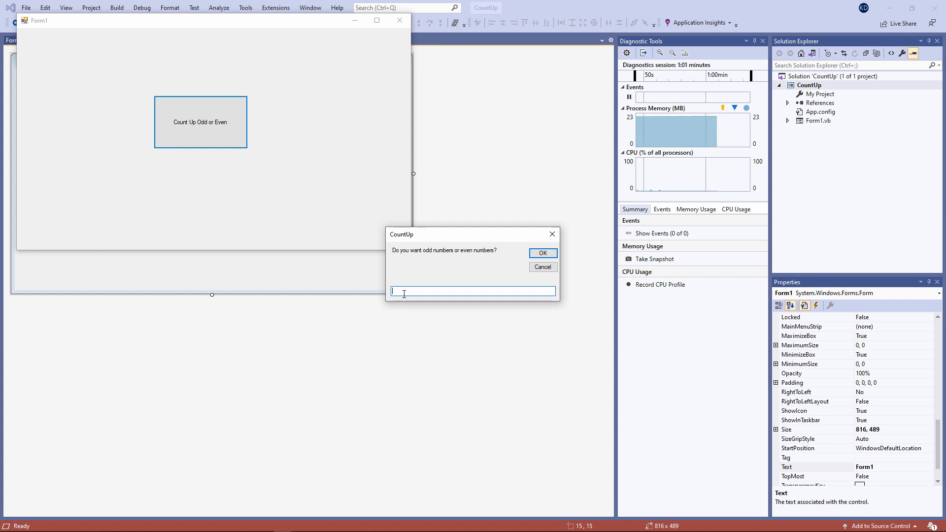
{"action": "left_click", "coordinate": [543, 253]}
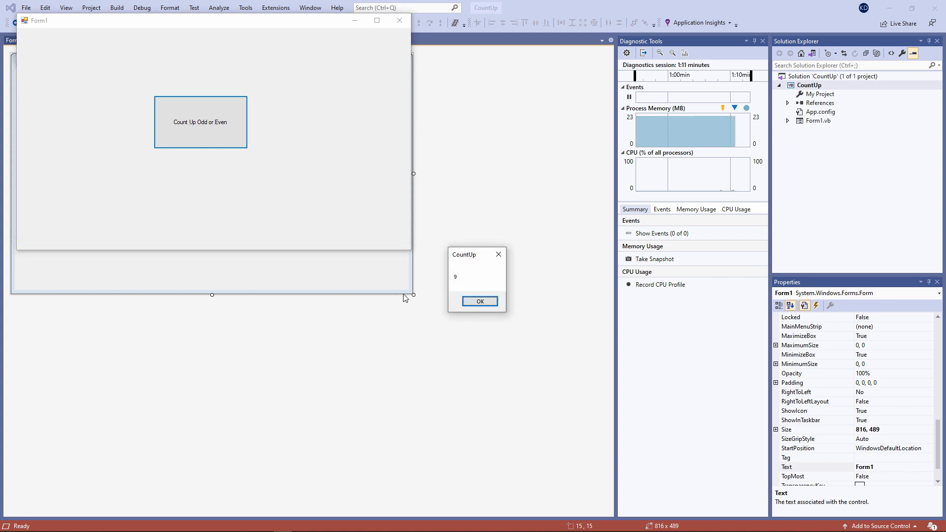
{"action": "left_click", "coordinate": [481, 301]}
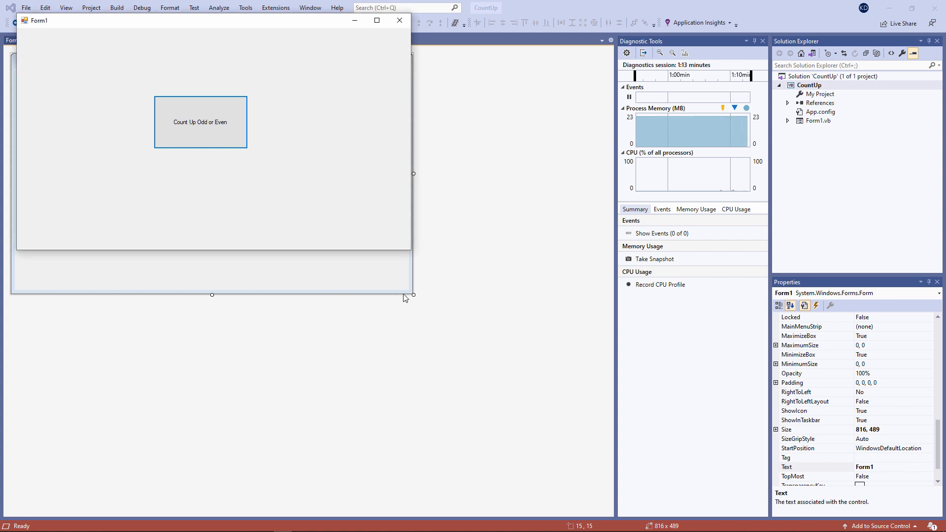
Step: Count up again entering 'odd' as the number type, ending at the message showing 15
{"action": "left_click", "coordinate": [201, 135]}
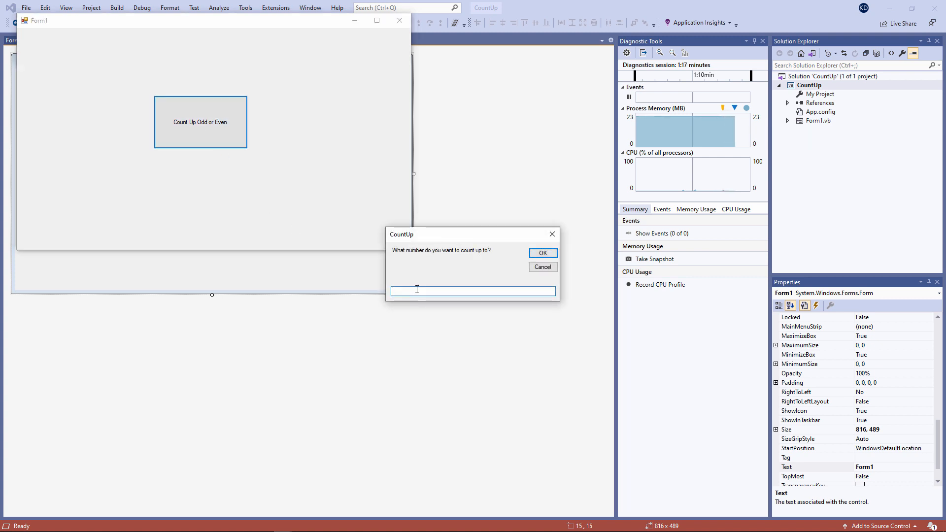
{"action": "left_click", "coordinate": [543, 252]}
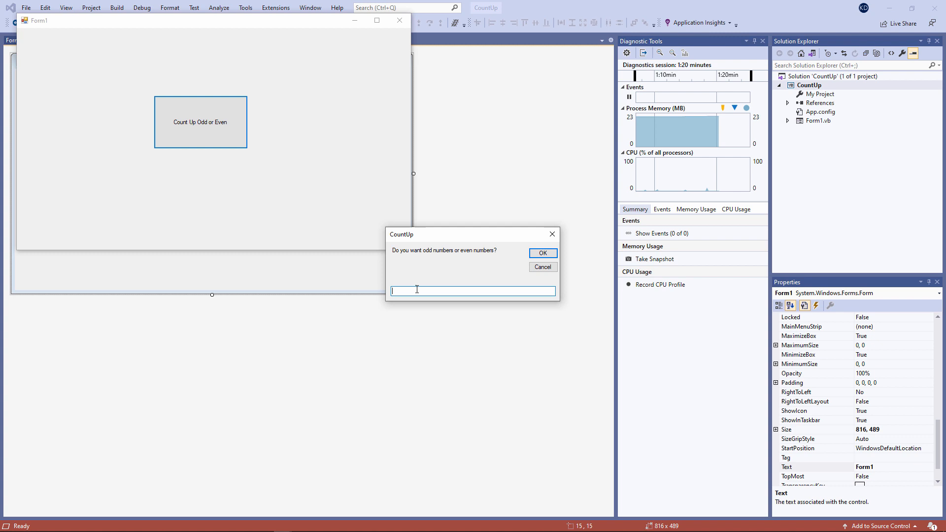
{"action": "type", "text": "odd"}
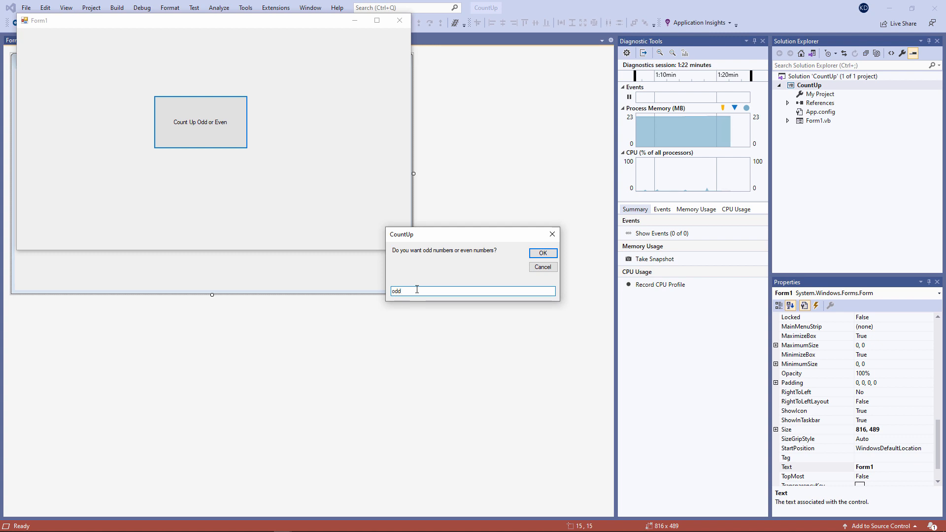
{"action": "left_click", "coordinate": [543, 253]}
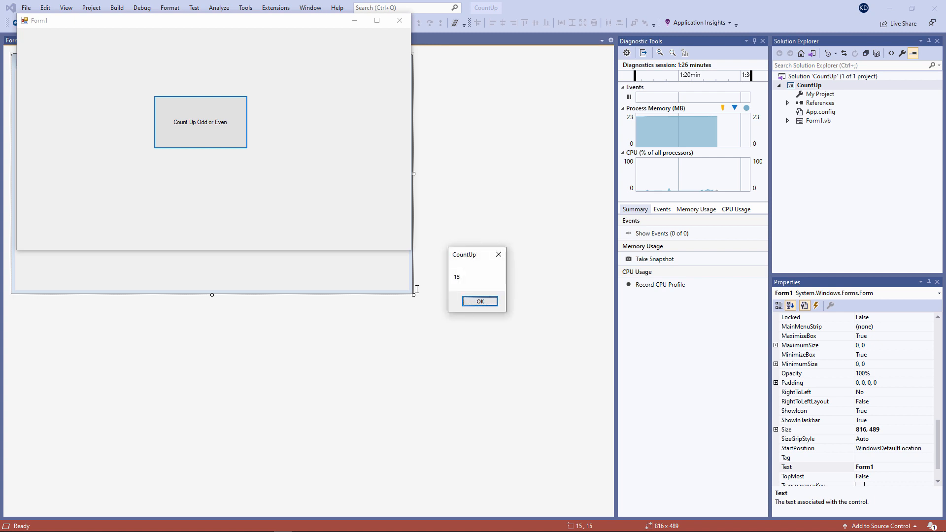
{"action": "left_click", "coordinate": [479, 301]}
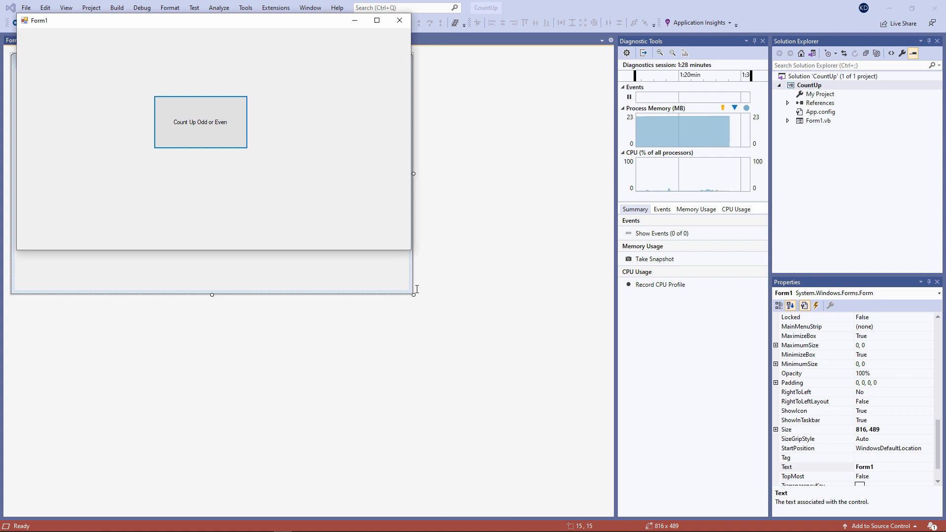
{"action": "mouse_move", "coordinate": [416, 295]}
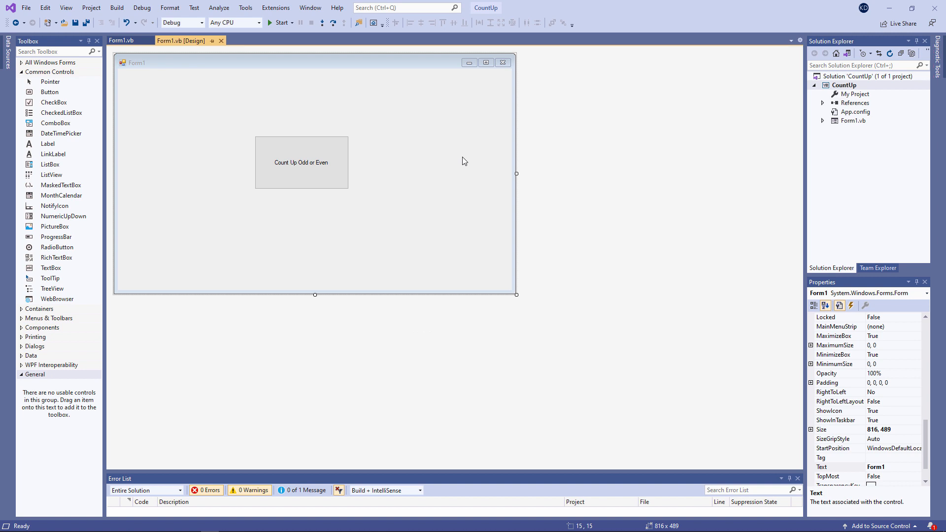
{"action": "mouse_move", "coordinate": [324, 189]}
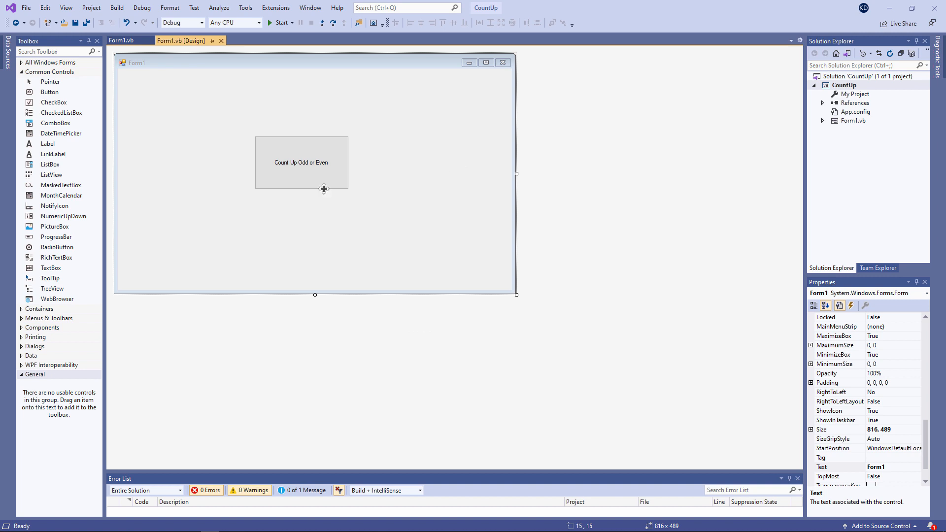
Step: Double-click the Count Up Odd or Even button to open btnCountUpTask_Click
{"action": "double_click", "coordinate": [301, 162]}
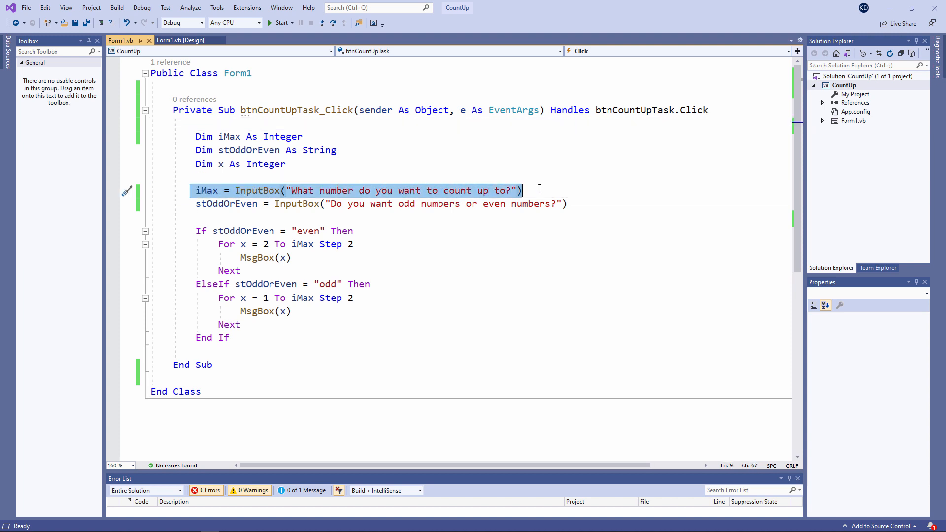
{"action": "mouse_move", "coordinate": [498, 198]}
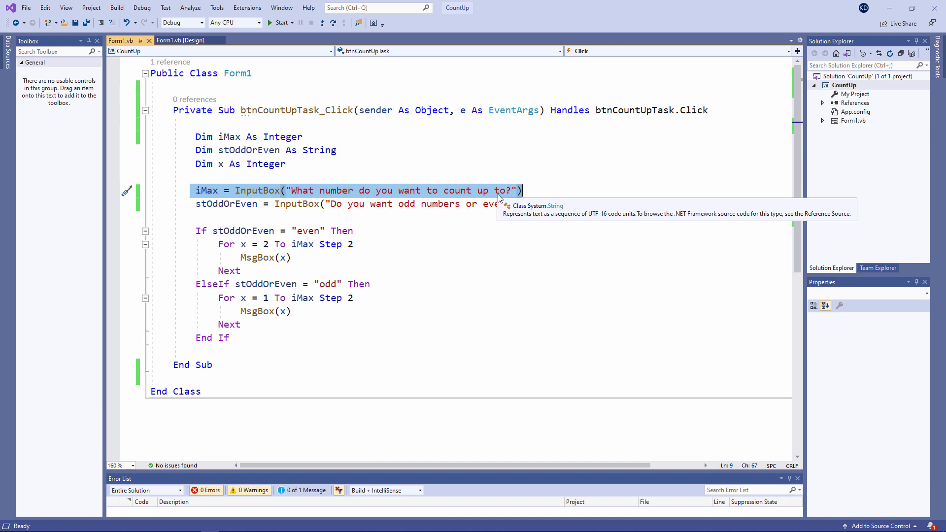
{"action": "mouse_move", "coordinate": [205, 220]}
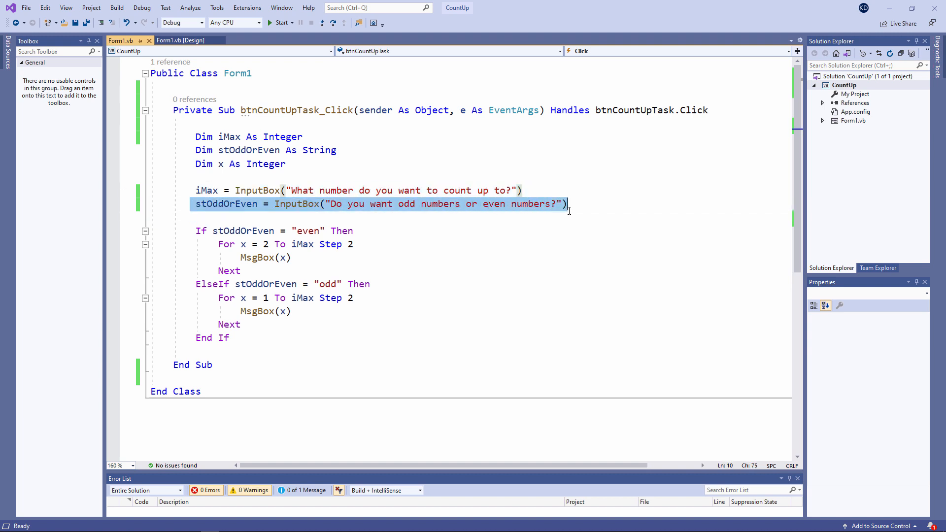
{"action": "mouse_move", "coordinate": [520, 222]}
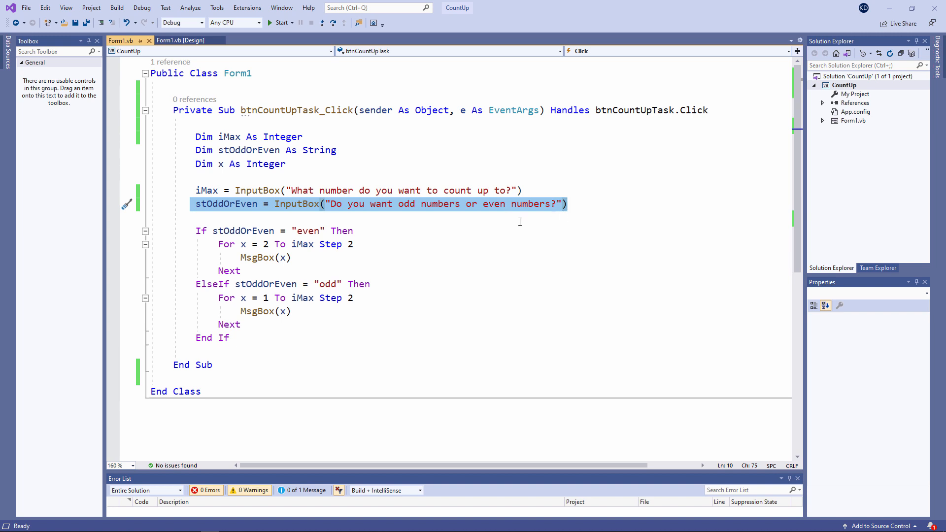
{"action": "mouse_move", "coordinate": [499, 221]}
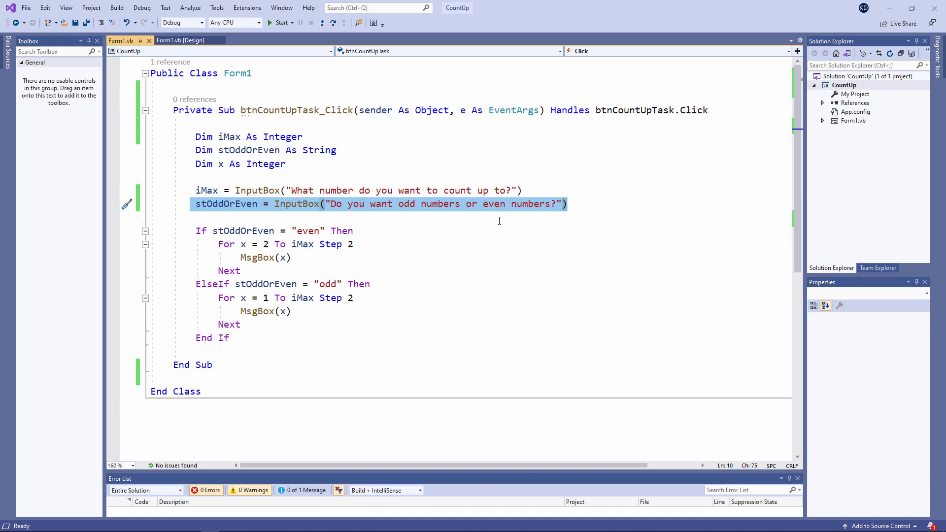
{"action": "mouse_move", "coordinate": [490, 247]}
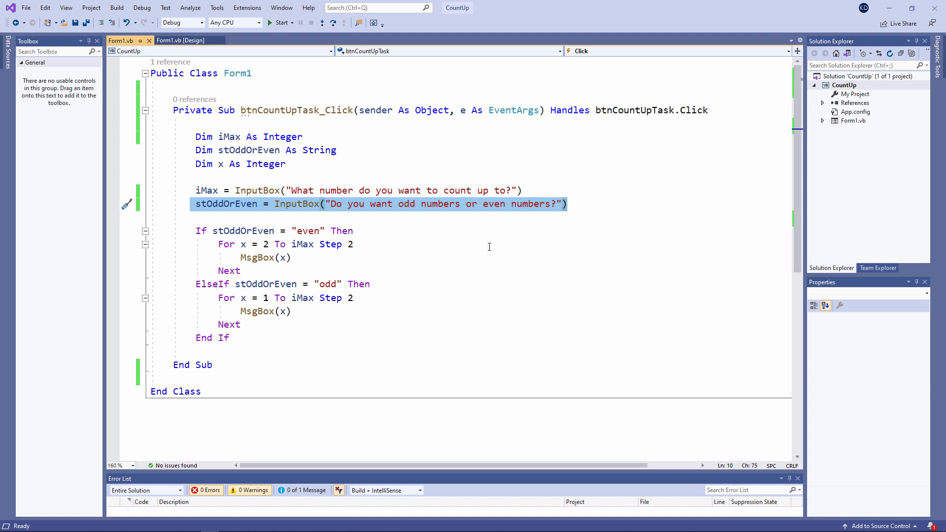
{"action": "mouse_move", "coordinate": [485, 240]}
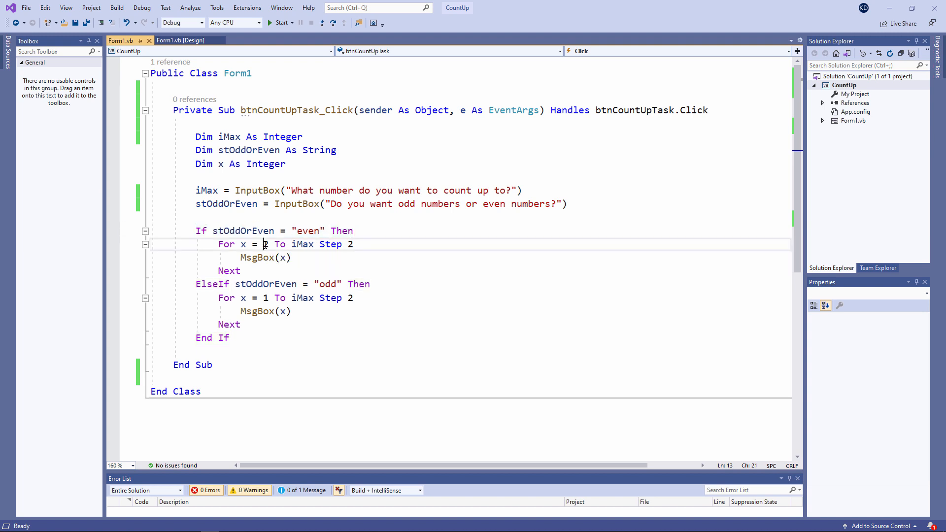
{"action": "mouse_move", "coordinate": [266, 244]}
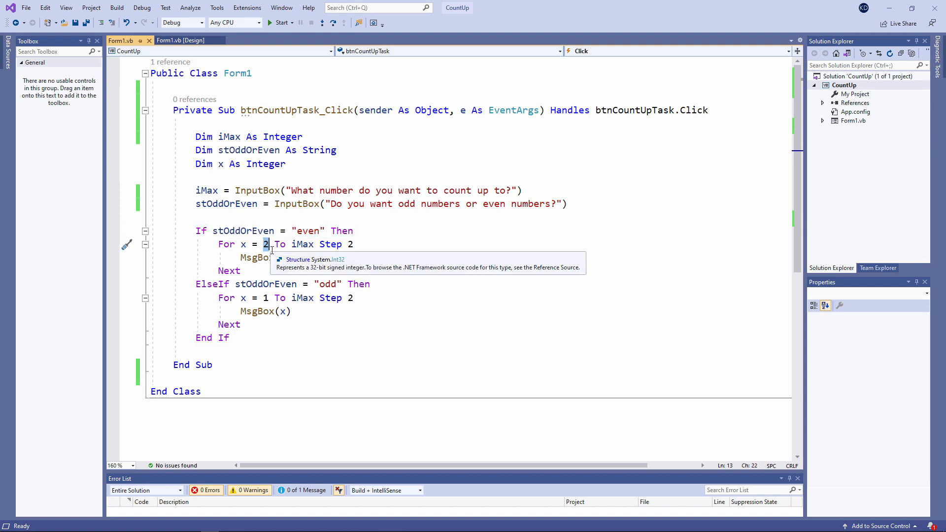
{"action": "double_click", "coordinate": [302, 244]}
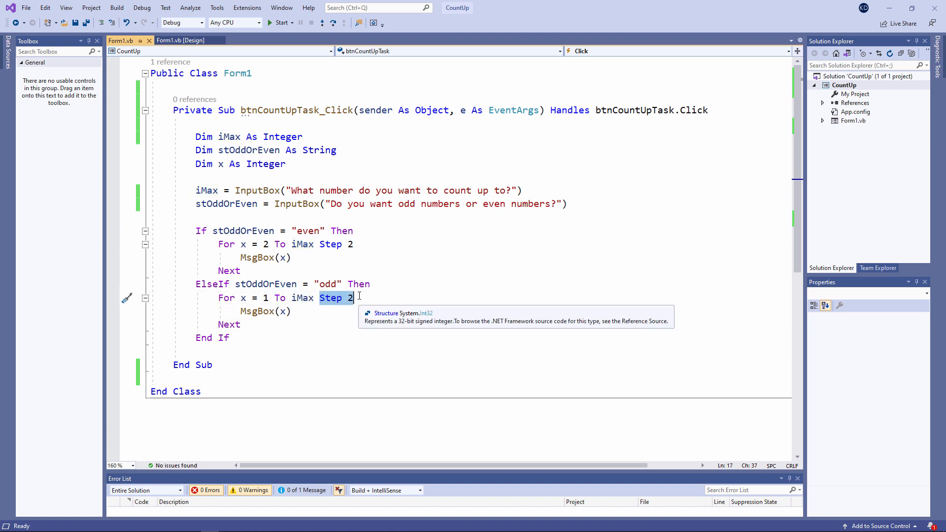
{"action": "mouse_move", "coordinate": [372, 297]}
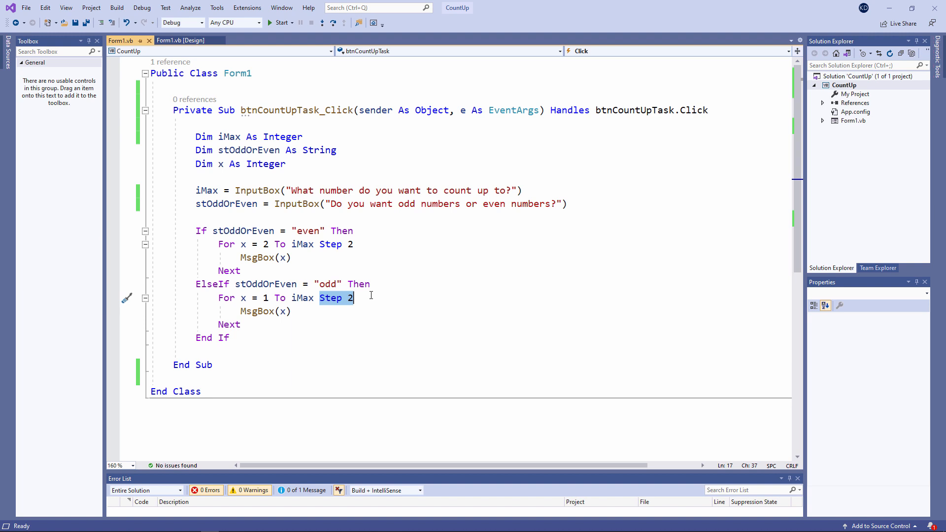
{"action": "left_click", "coordinate": [365, 298]}
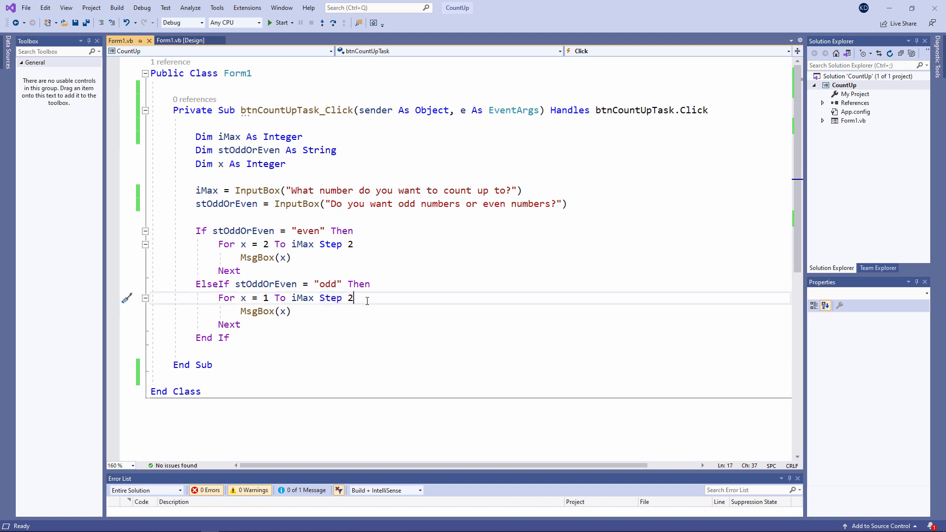
{"action": "mouse_move", "coordinate": [390, 303]}
{"action": "type", "text": "End If"}
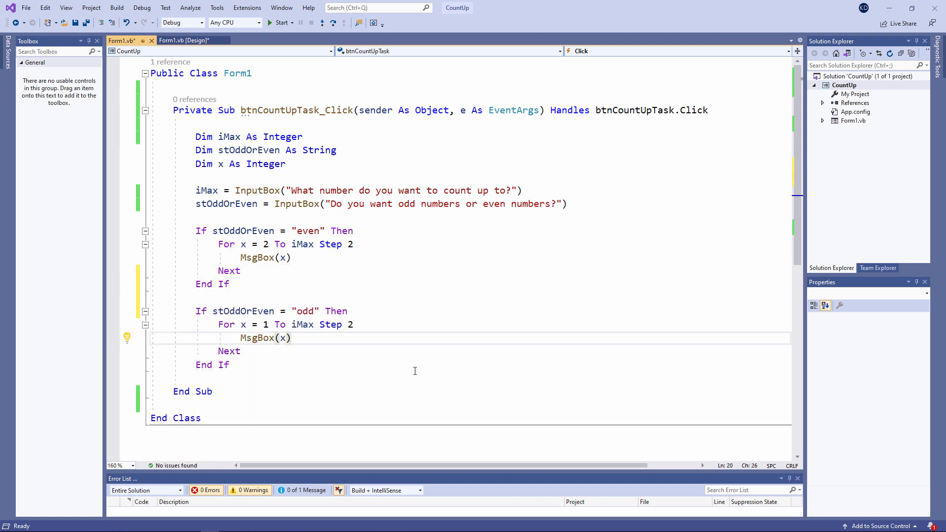
Step: Place the cursor in the Form1.vb click handler code to edit the ElseIf
{"action": "left_click", "coordinate": [293, 338]}
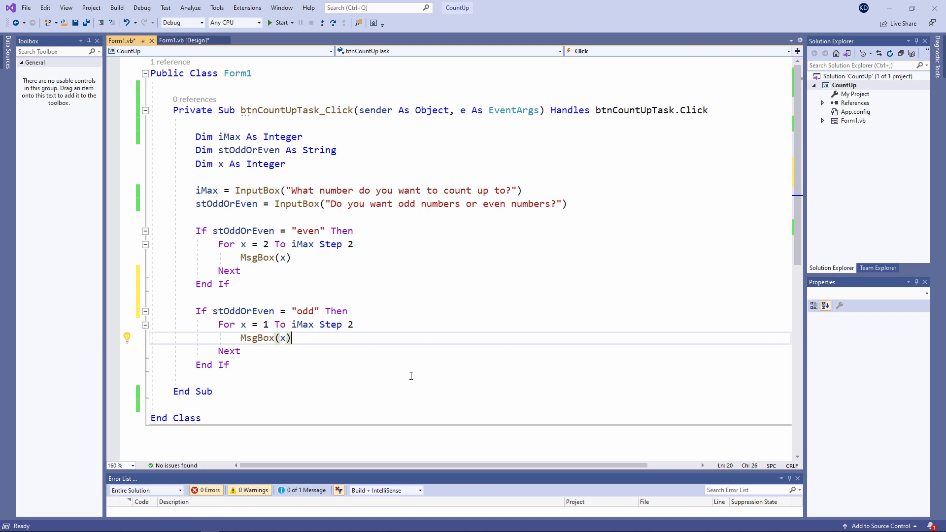
{"action": "mouse_move", "coordinate": [405, 372]}
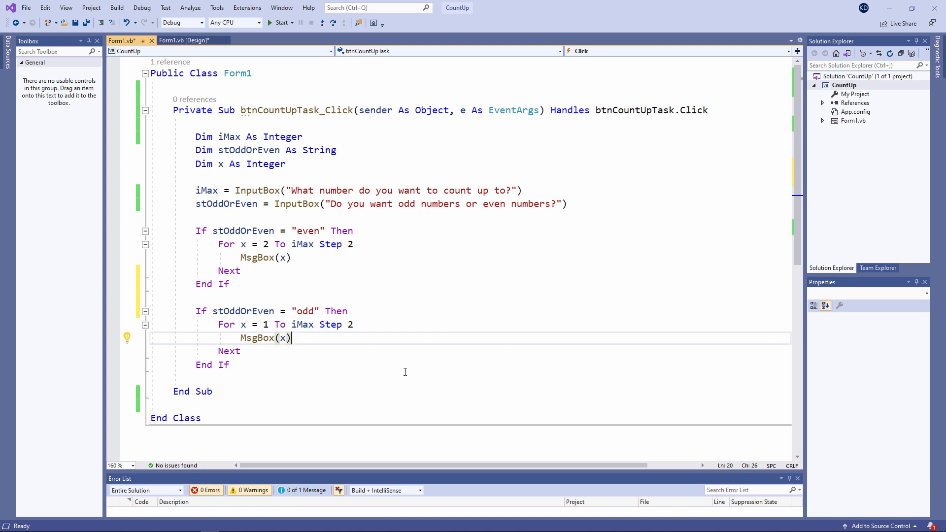
{"action": "mouse_move", "coordinate": [406, 367]}
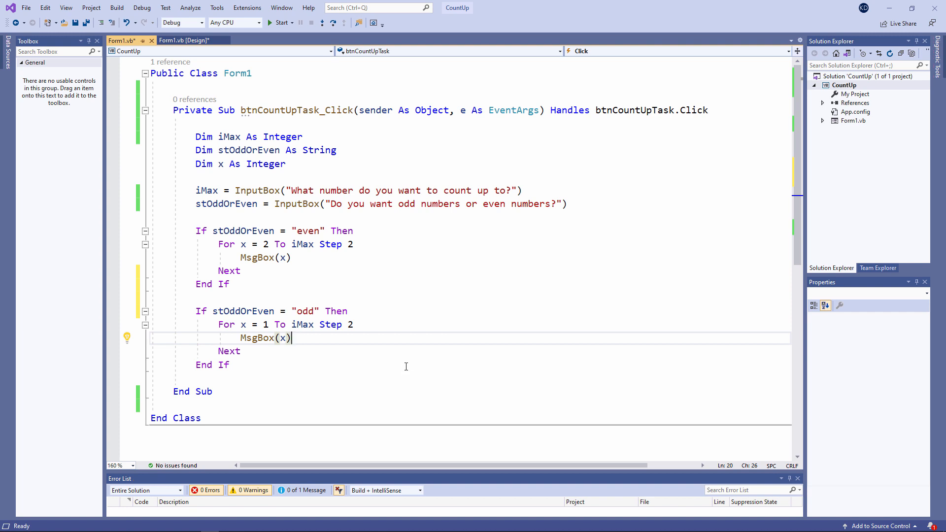
{"action": "mouse_move", "coordinate": [404, 362]}
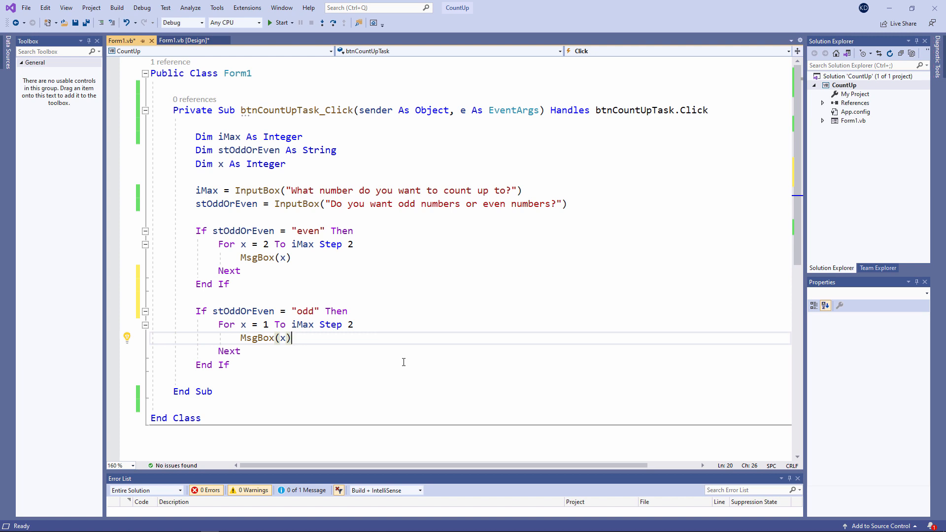